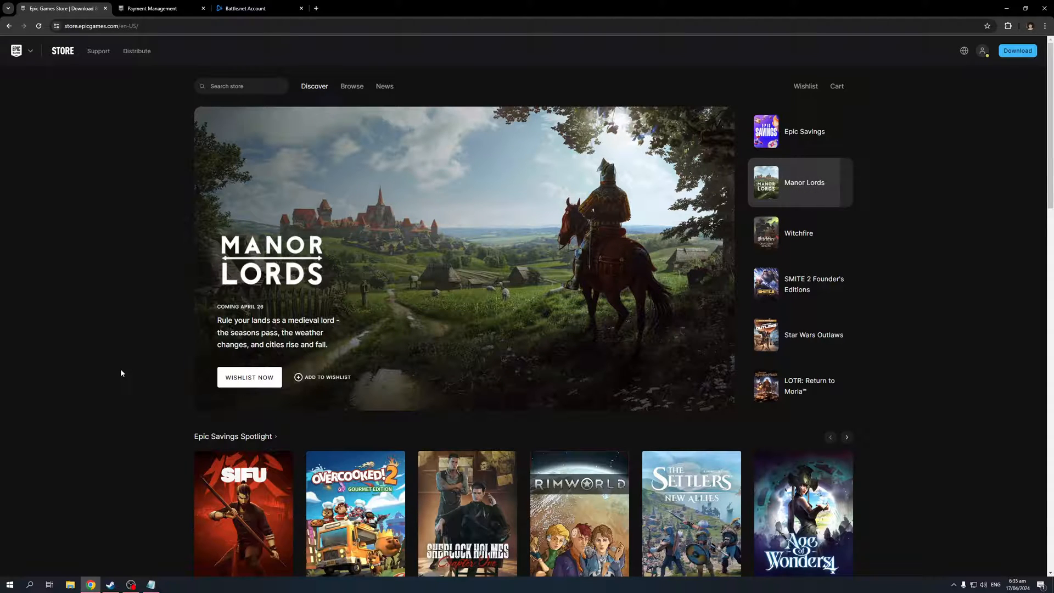
Step: Browse the store page before heading to the account area
left_click(799, 233)
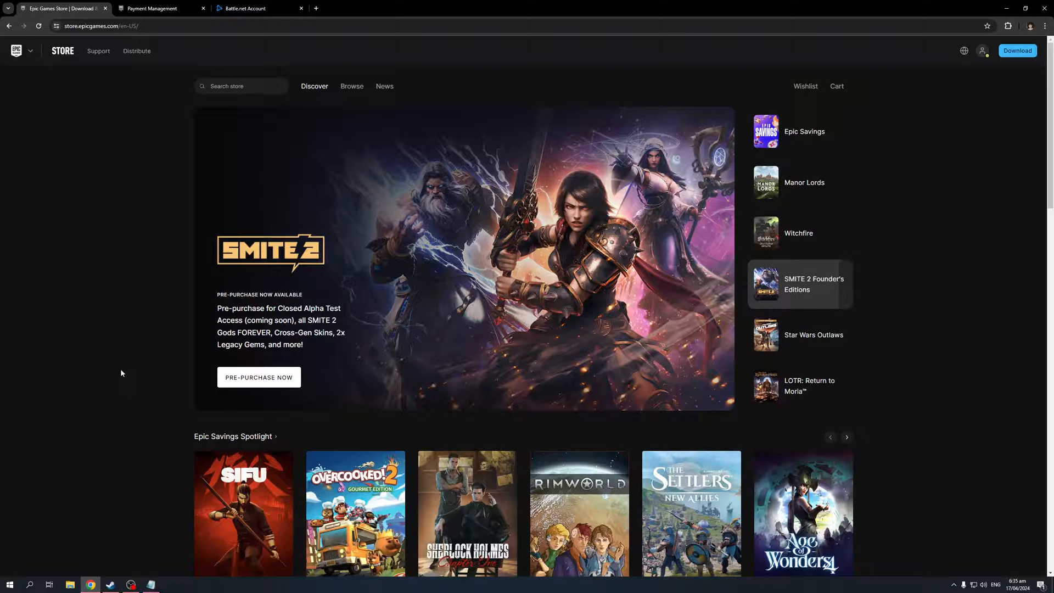
left_click(799, 334)
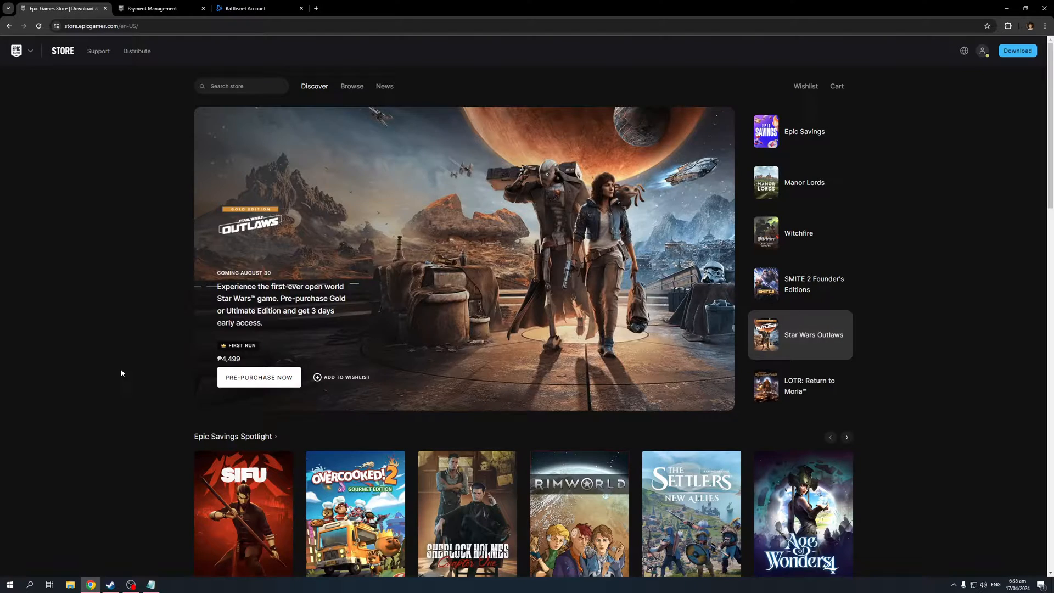
left_click(799, 385)
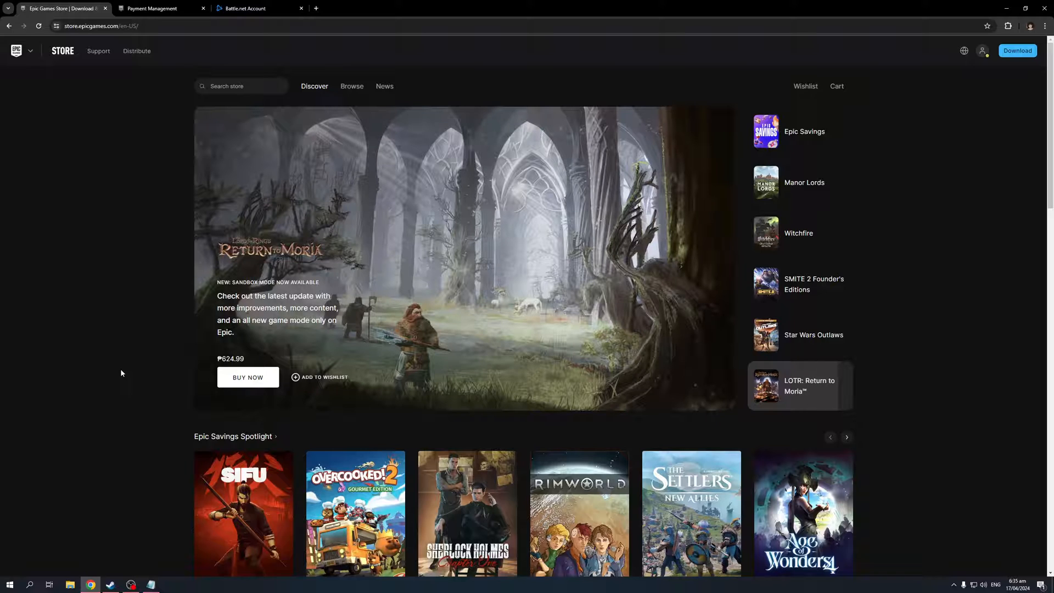
left_click(800, 130)
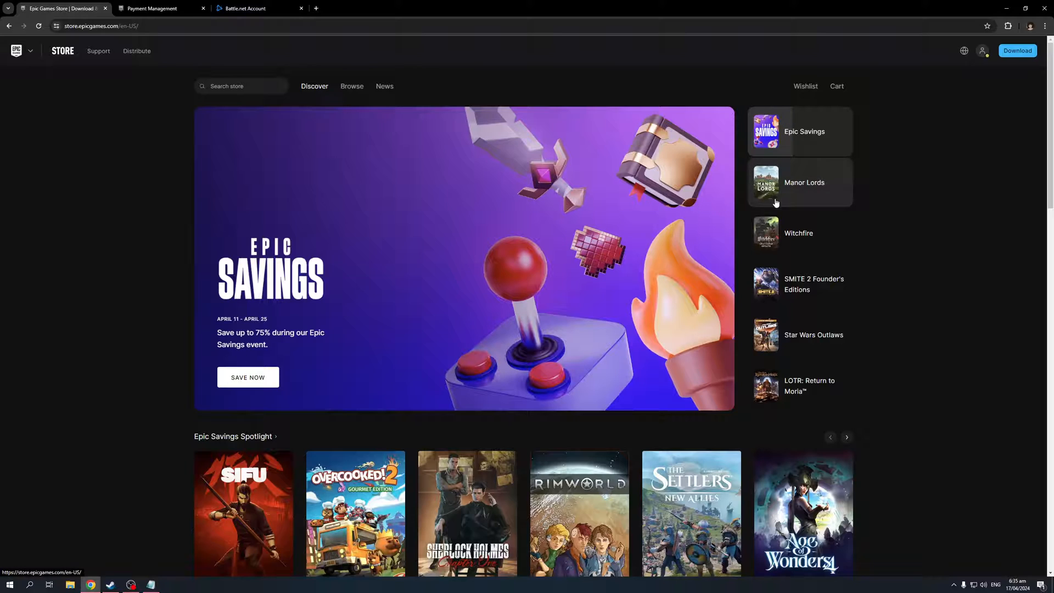
mouse_move(970, 110)
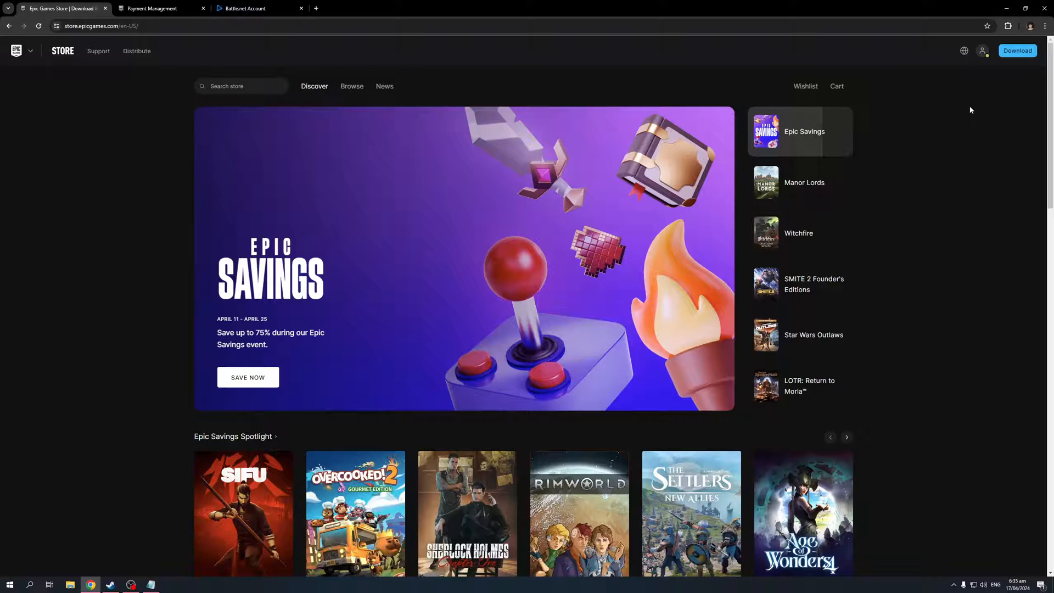
Step: Reach Account Settings via the profile menu after viewing Payment Management (Credit Card, PayPal)
left_click(982, 51)
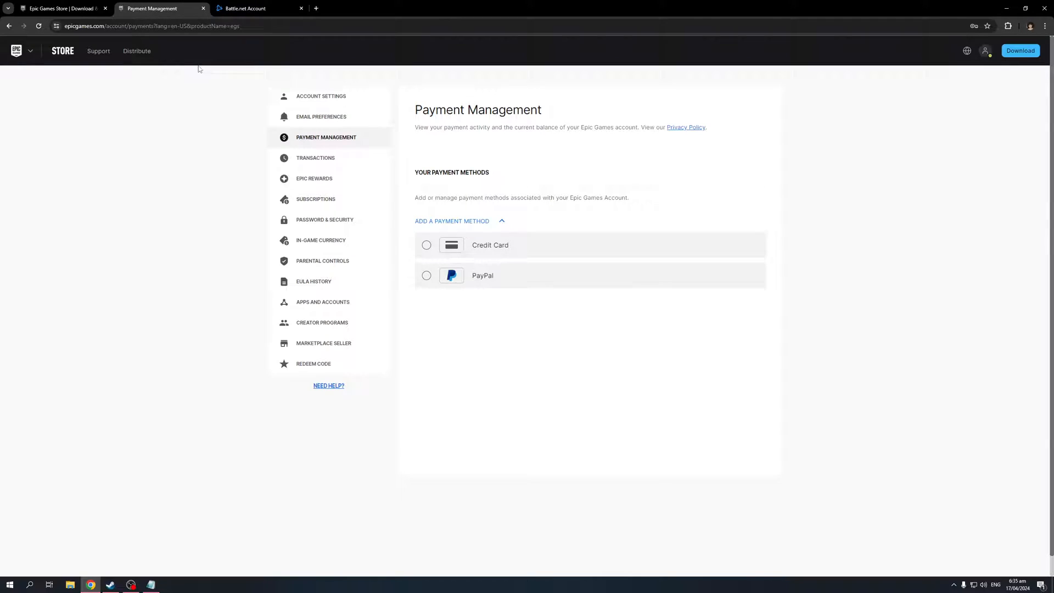
right_click(145, 302)
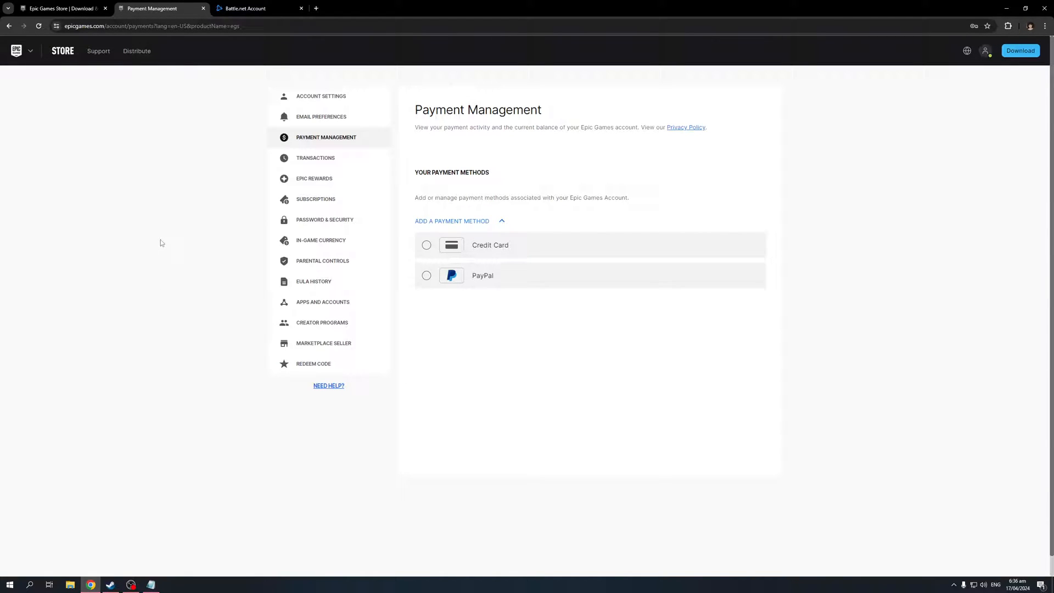
mouse_move(164, 366)
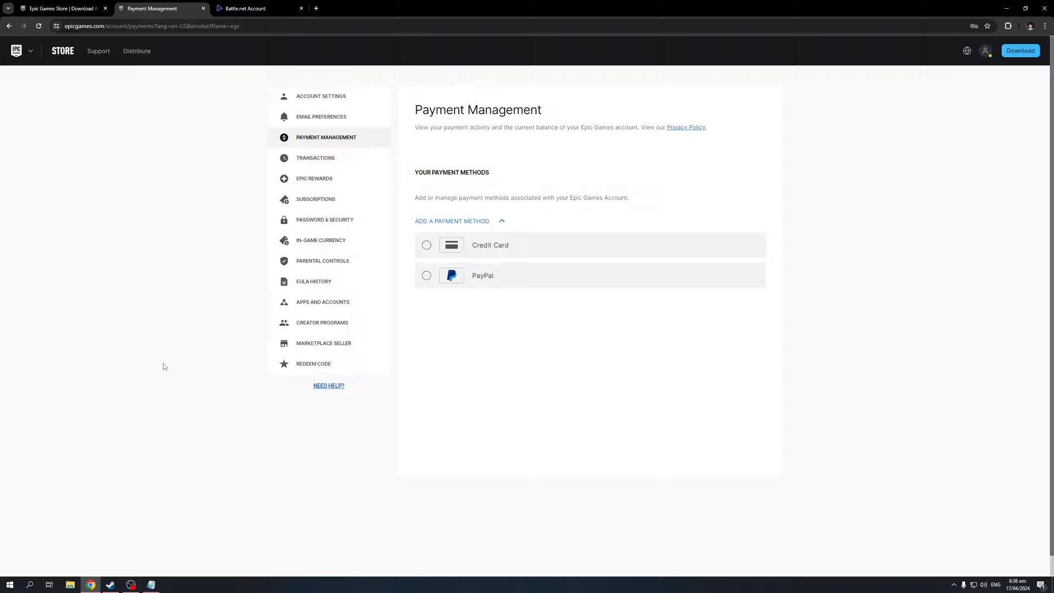
mouse_move(165, 216)
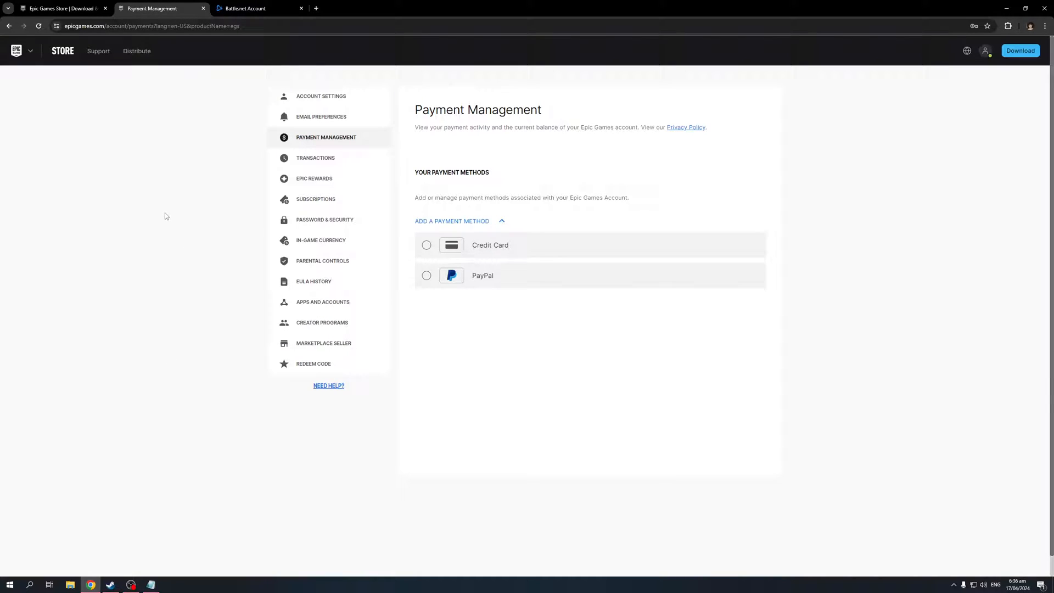
mouse_move(190, 290)
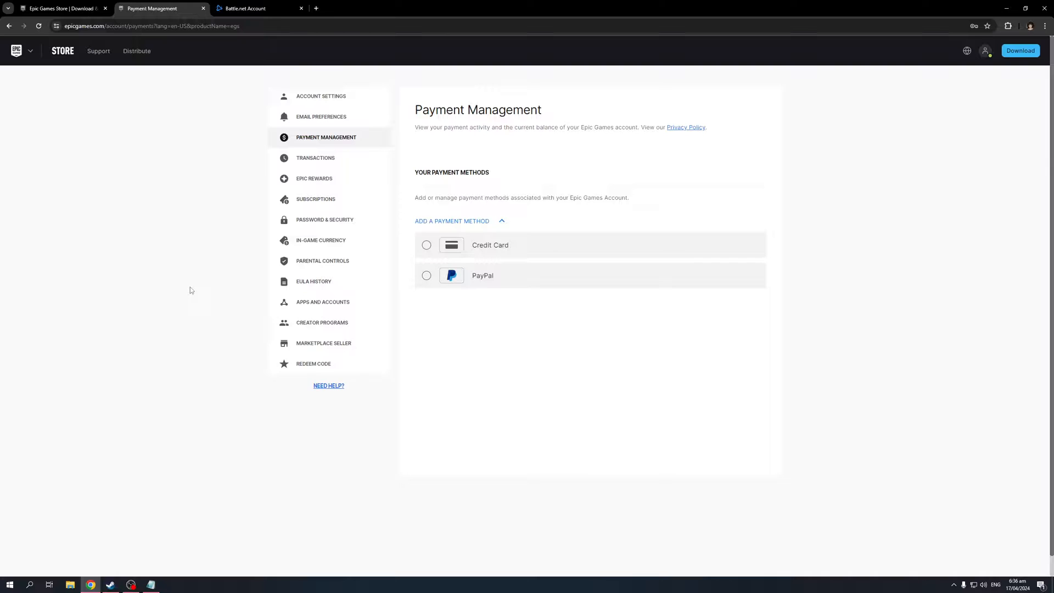
mouse_move(151, 251)
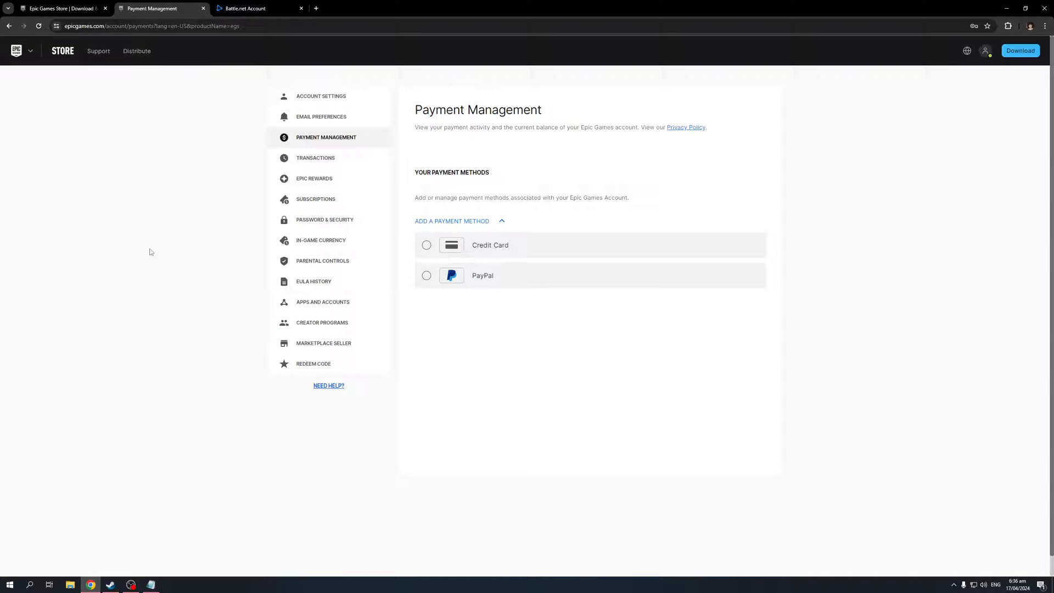
mouse_move(160, 256)
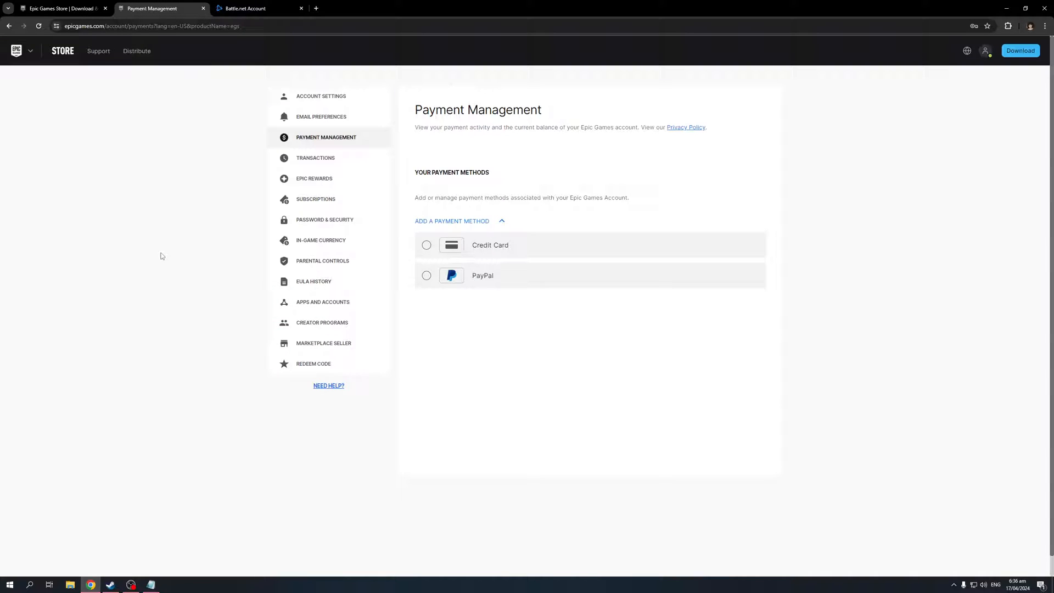
mouse_move(186, 358)
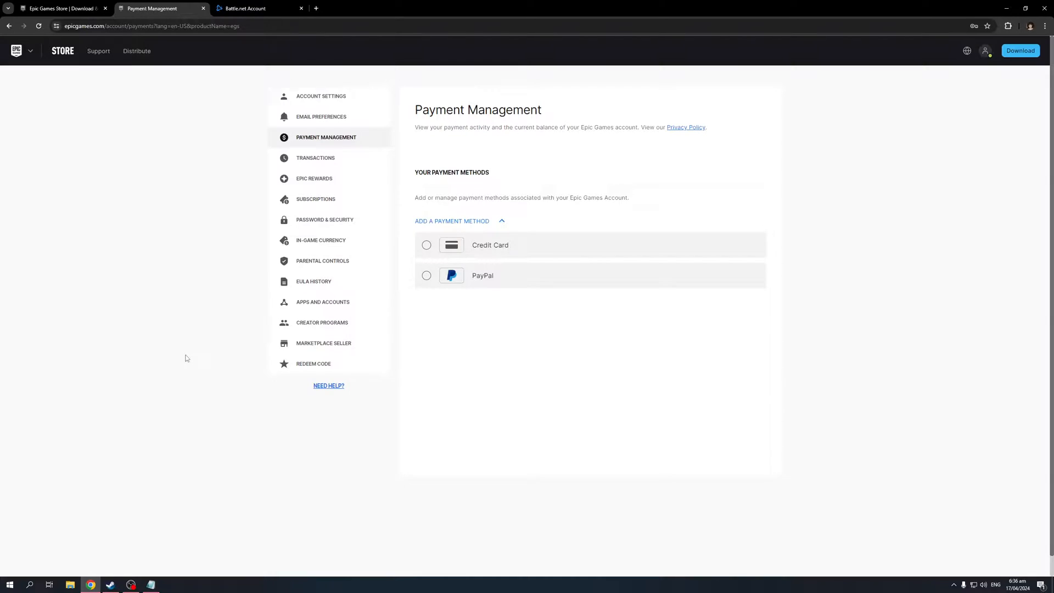
left_click(321, 95)
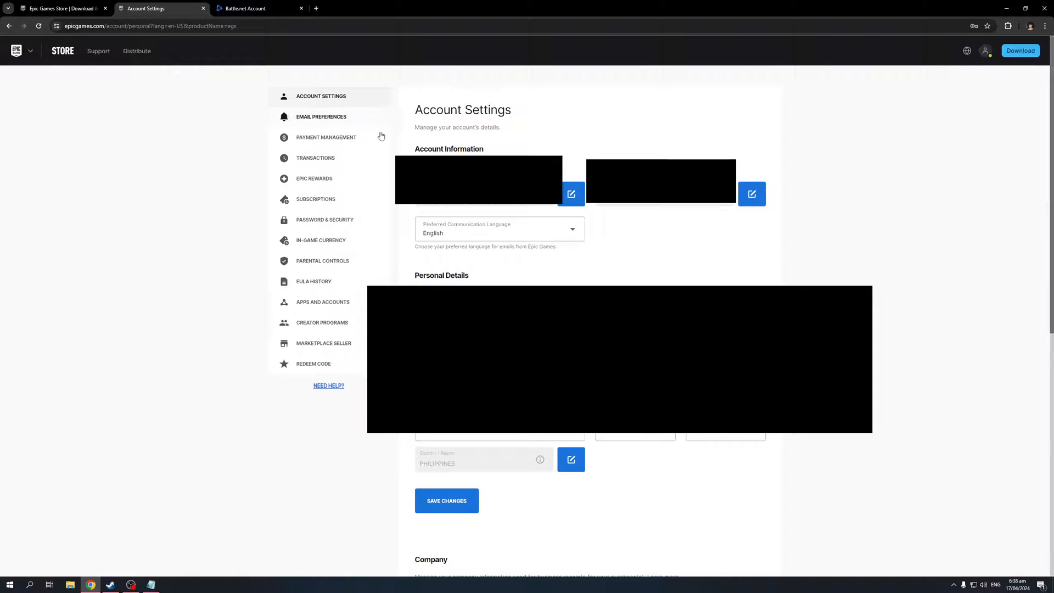
mouse_move(723, 140)
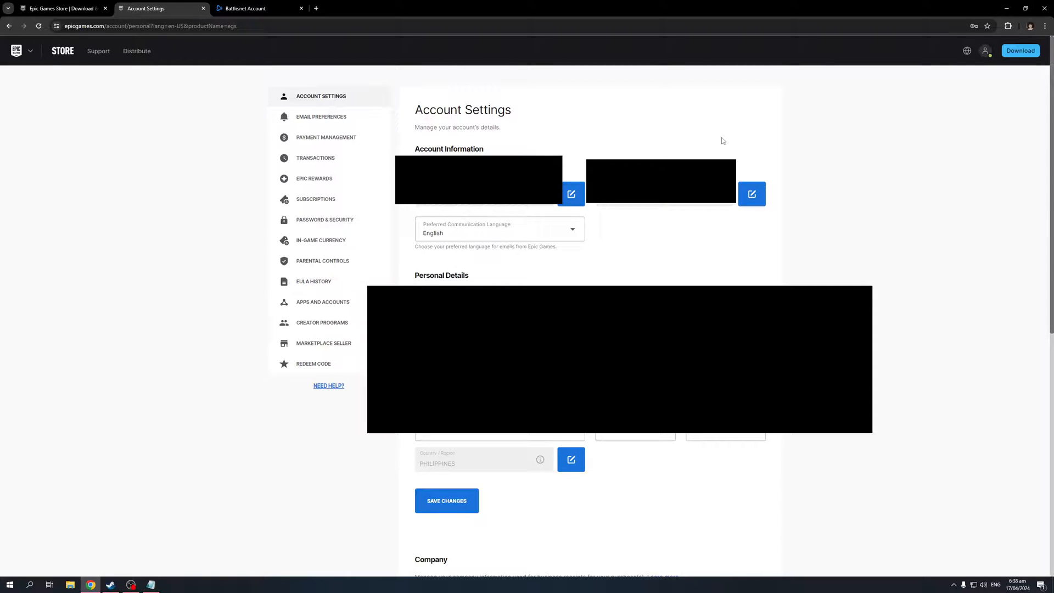
mouse_move(874, 259)
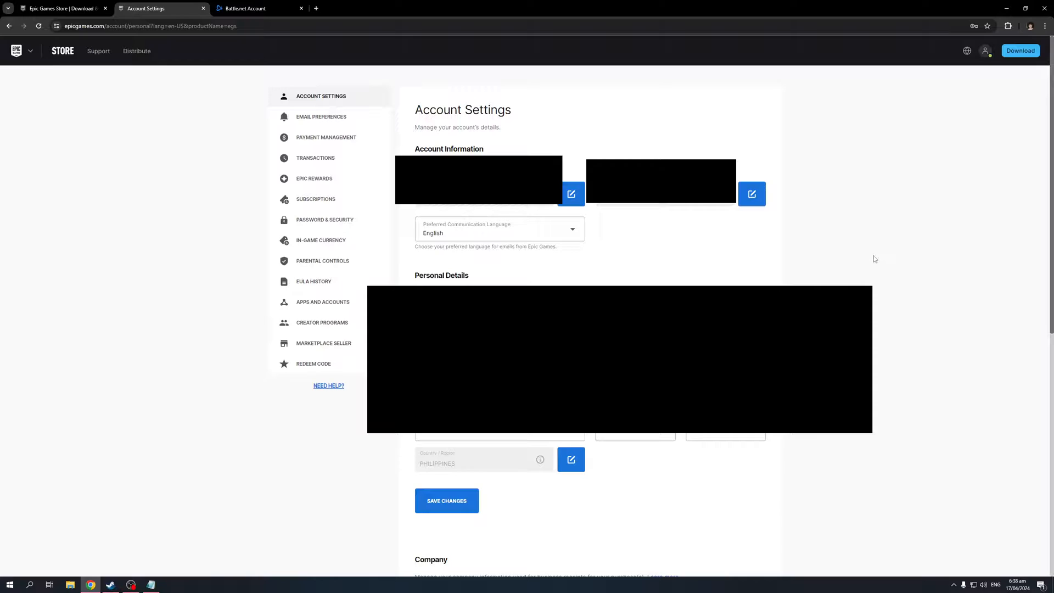
mouse_move(881, 264)
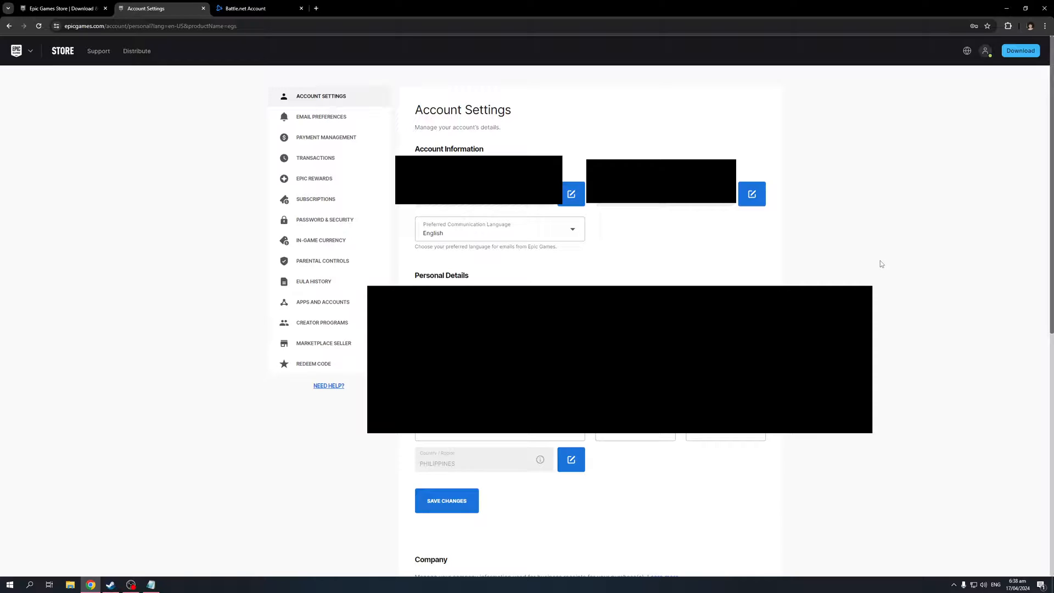
mouse_move(890, 279)
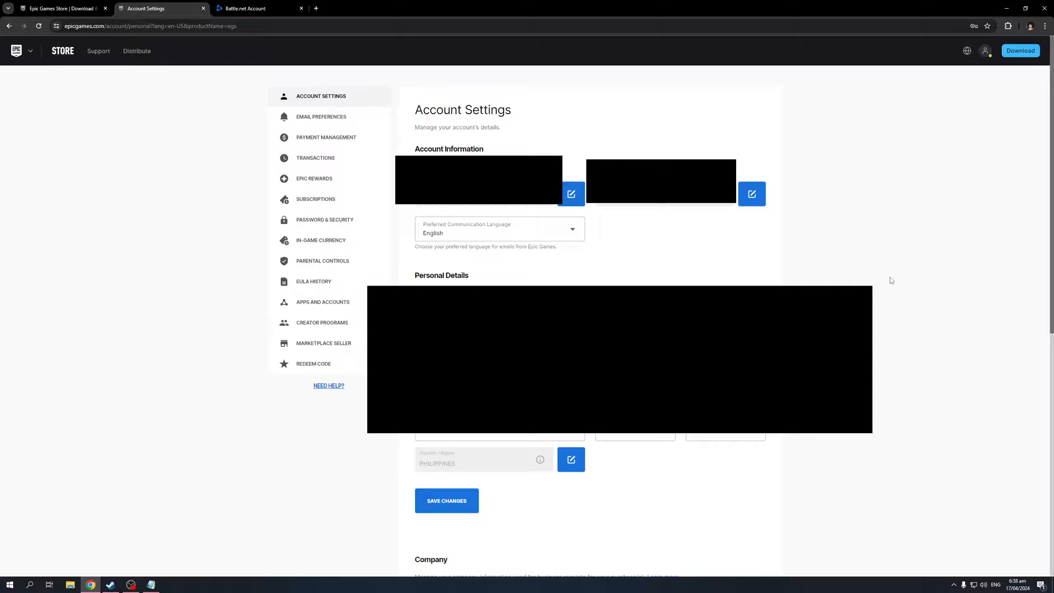
mouse_move(706, 217)
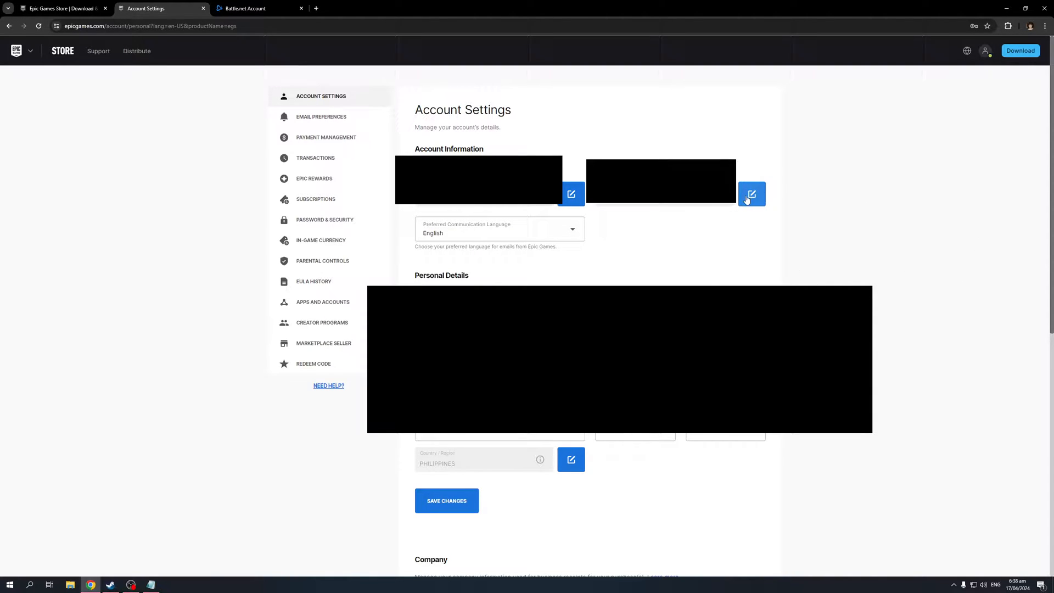
mouse_move(751, 197)
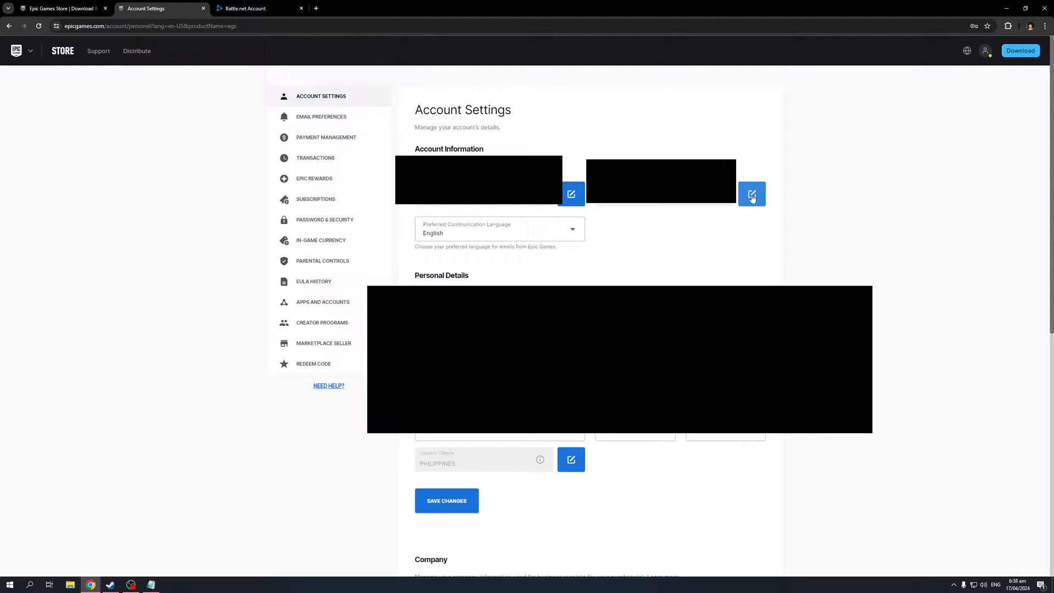
mouse_move(743, 201)
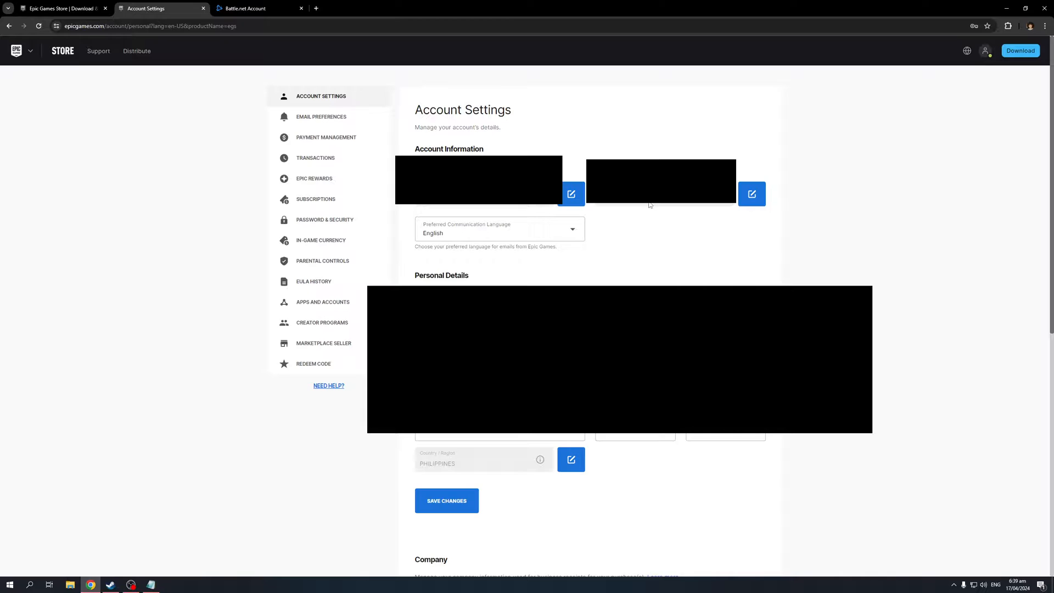
mouse_move(850, 239)
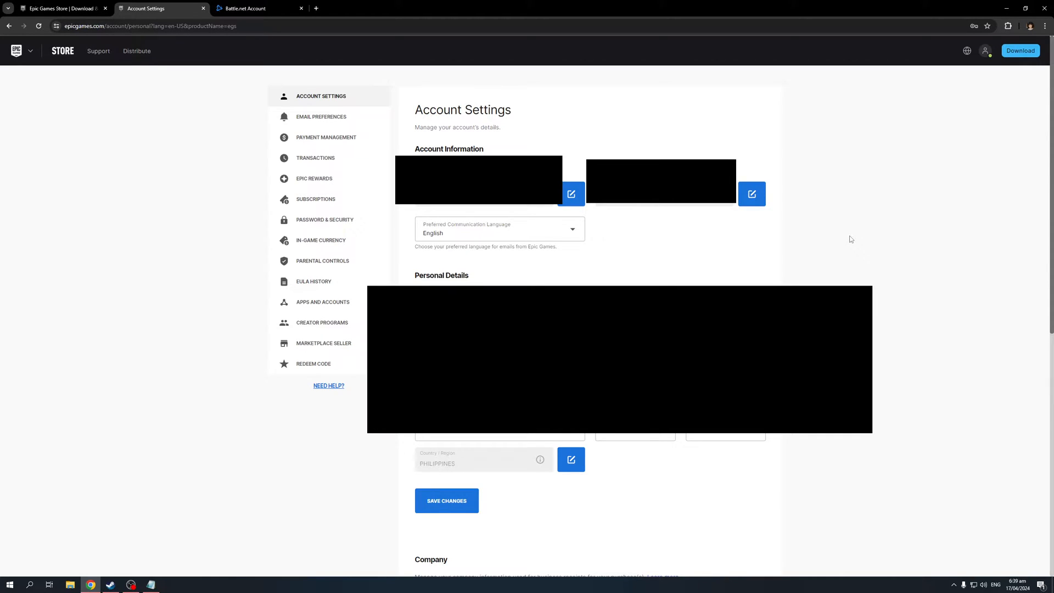
mouse_move(216, 322)
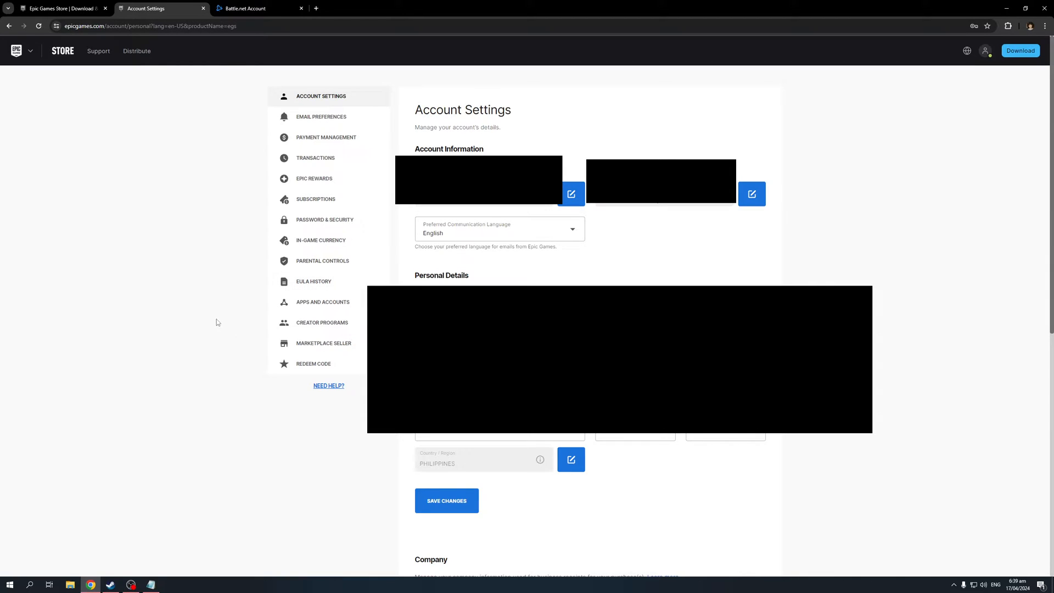
mouse_move(227, 303)
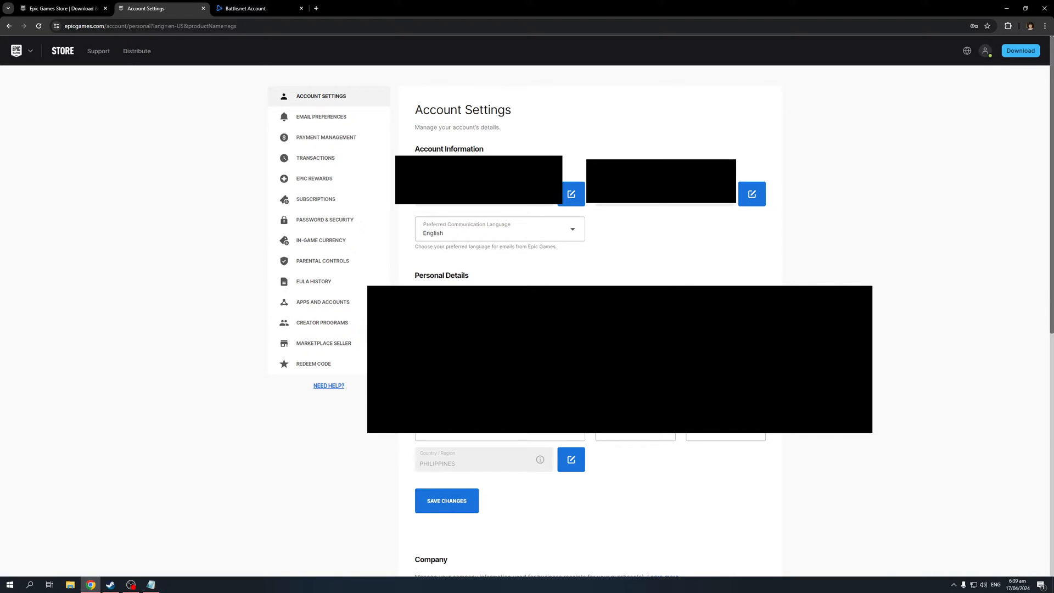
mouse_move(841, 274)
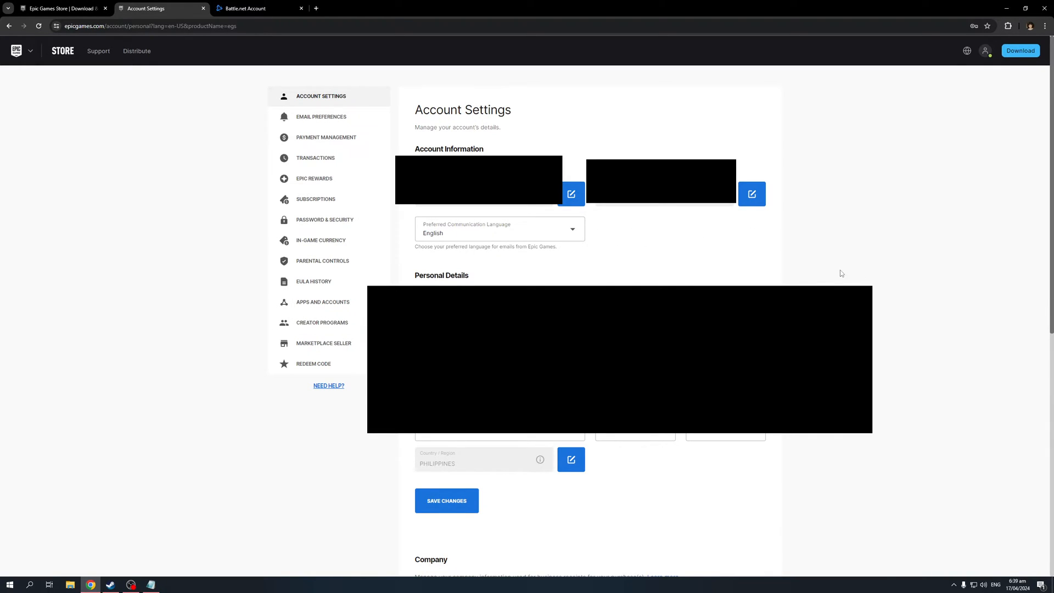
mouse_move(534, 283)
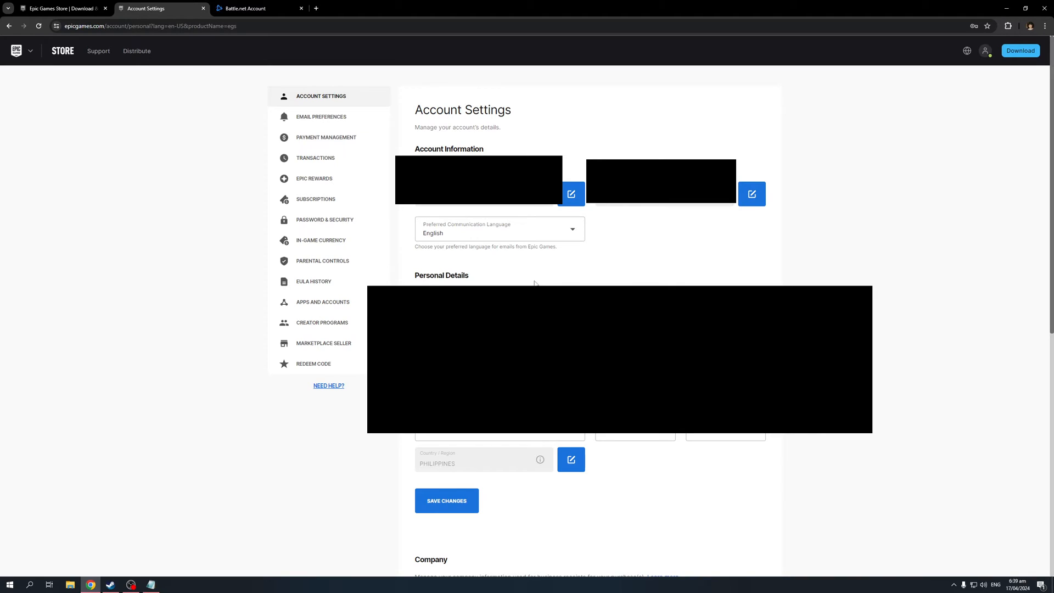
mouse_move(226, 237)
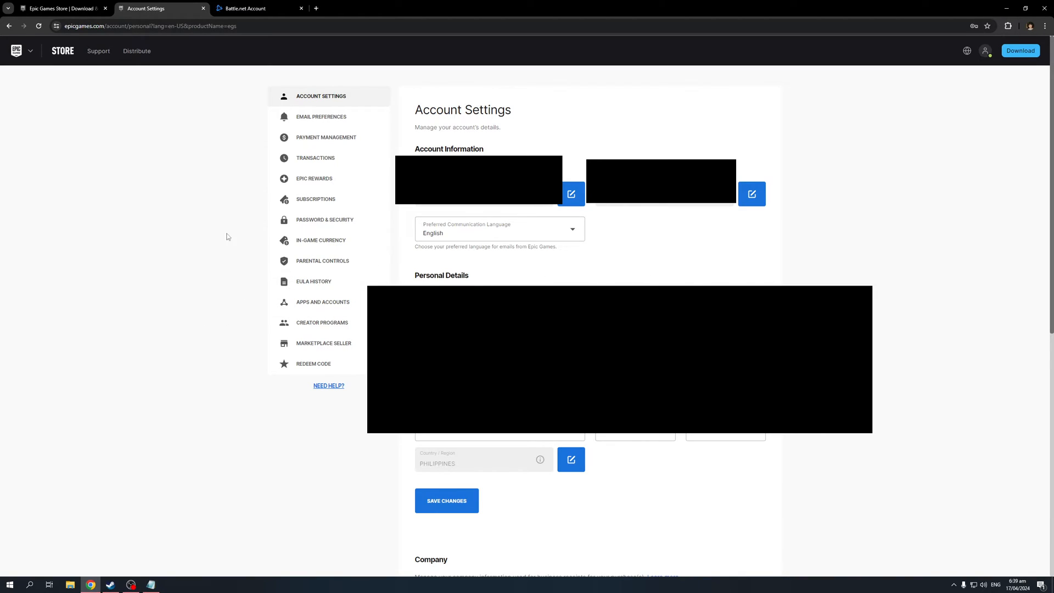
mouse_move(218, 415)
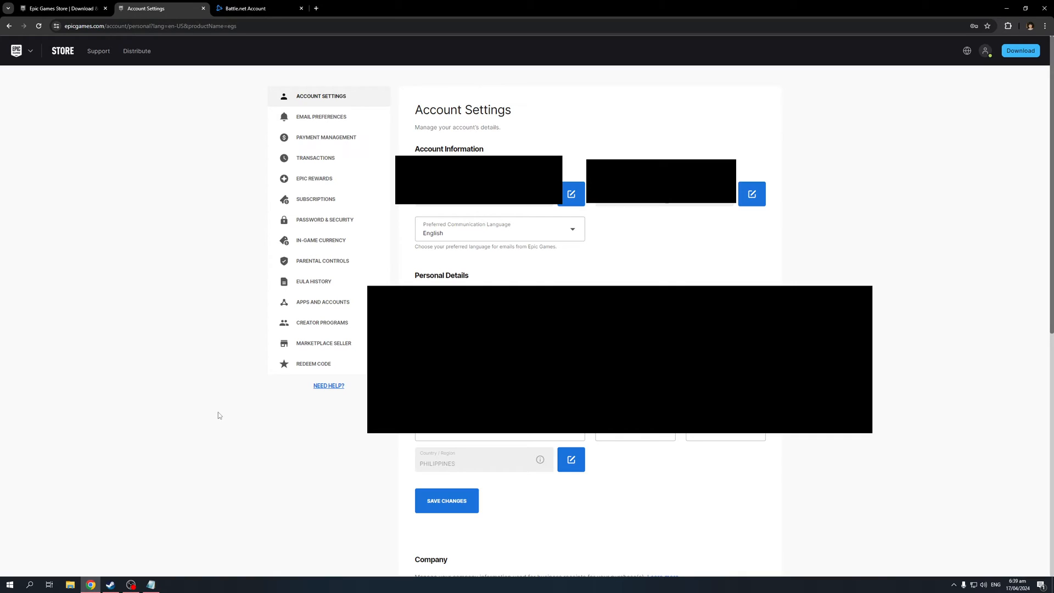
mouse_move(163, 533)
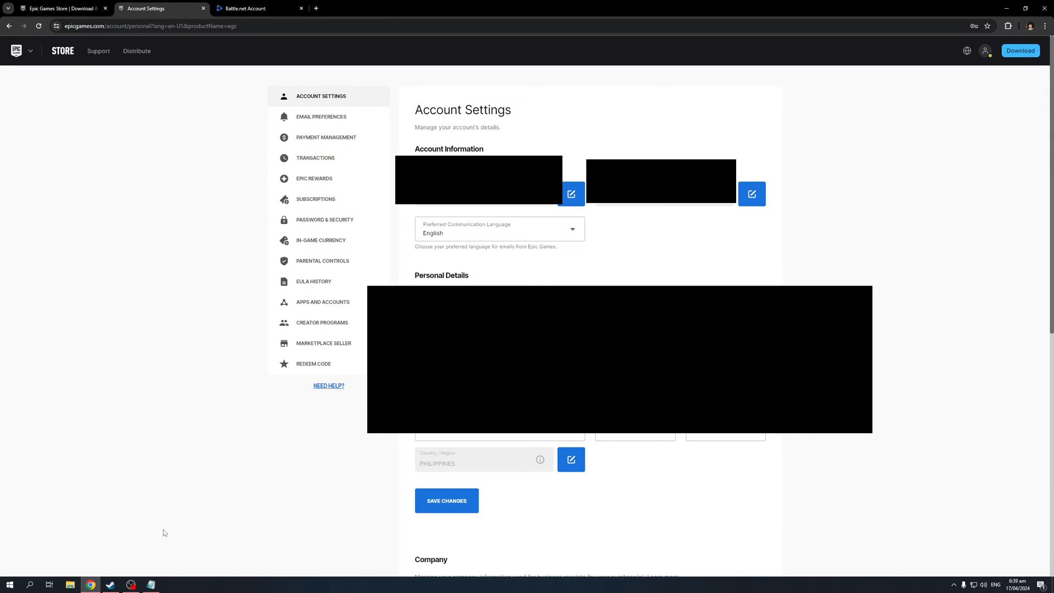
left_click(326, 137)
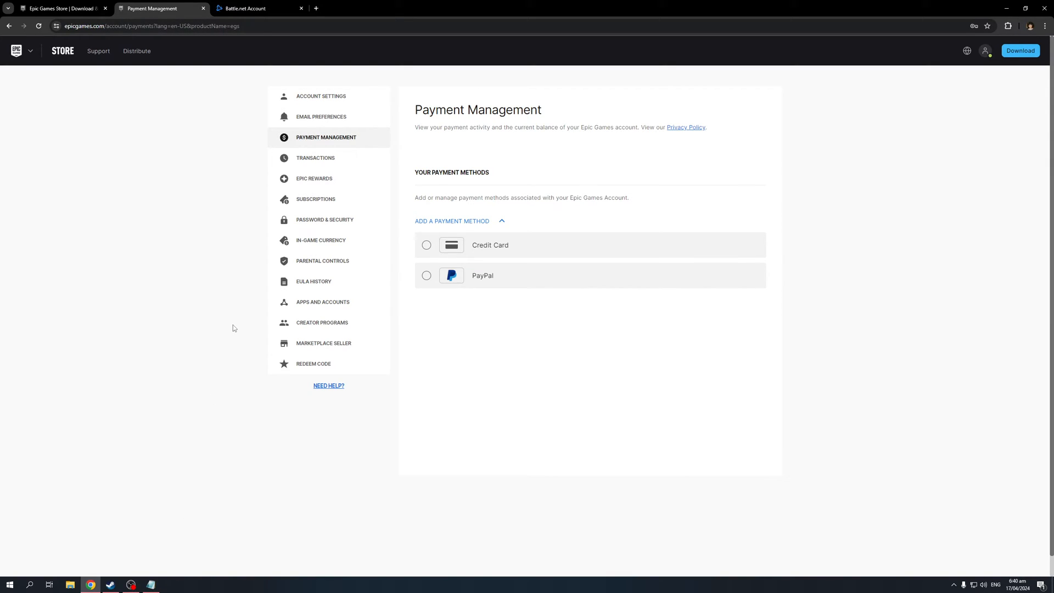
mouse_move(190, 321)
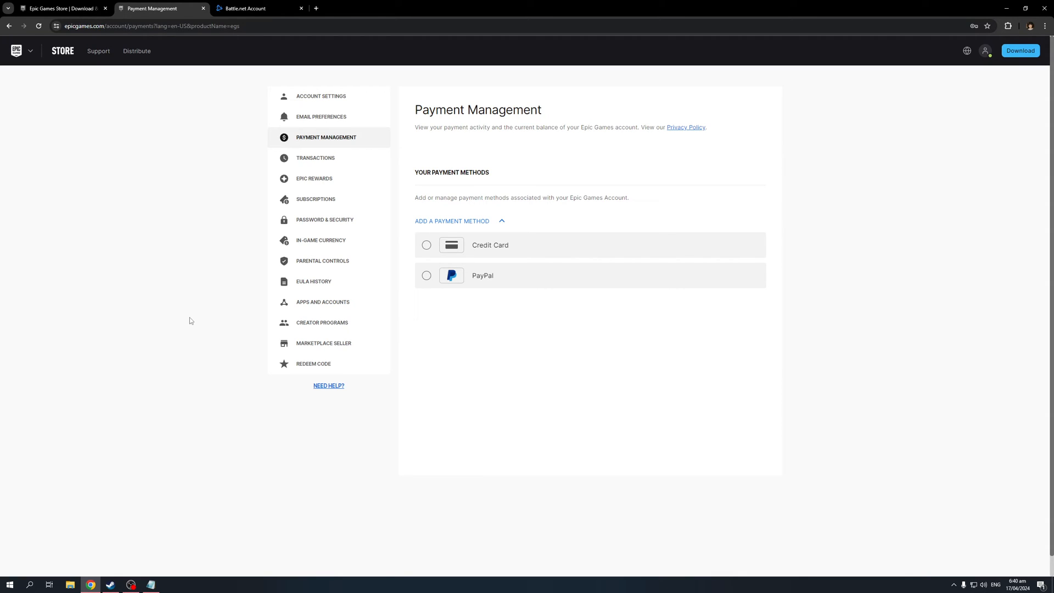
mouse_move(198, 342)
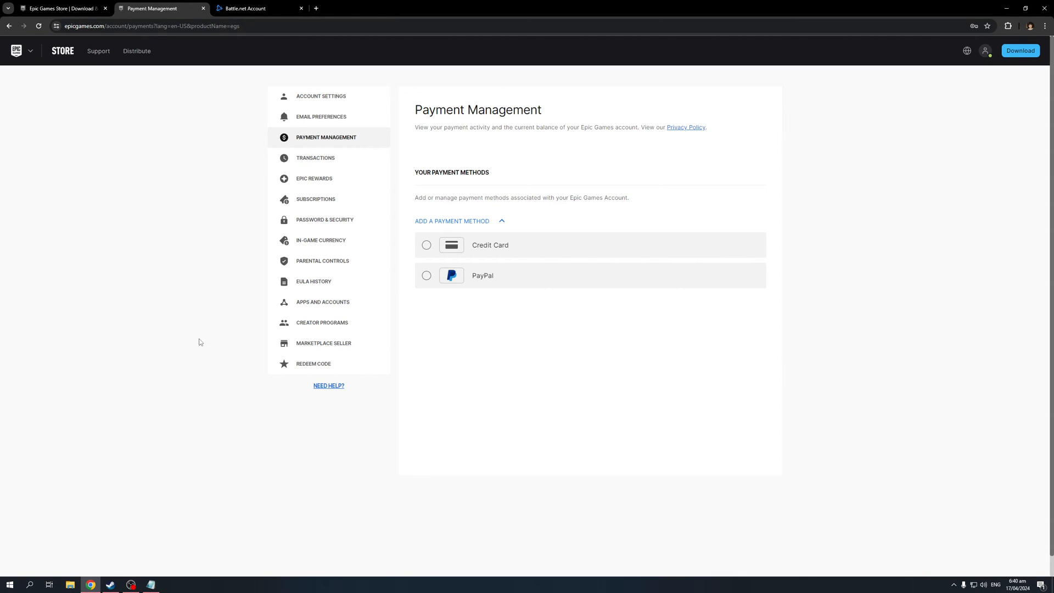
mouse_move(196, 426)
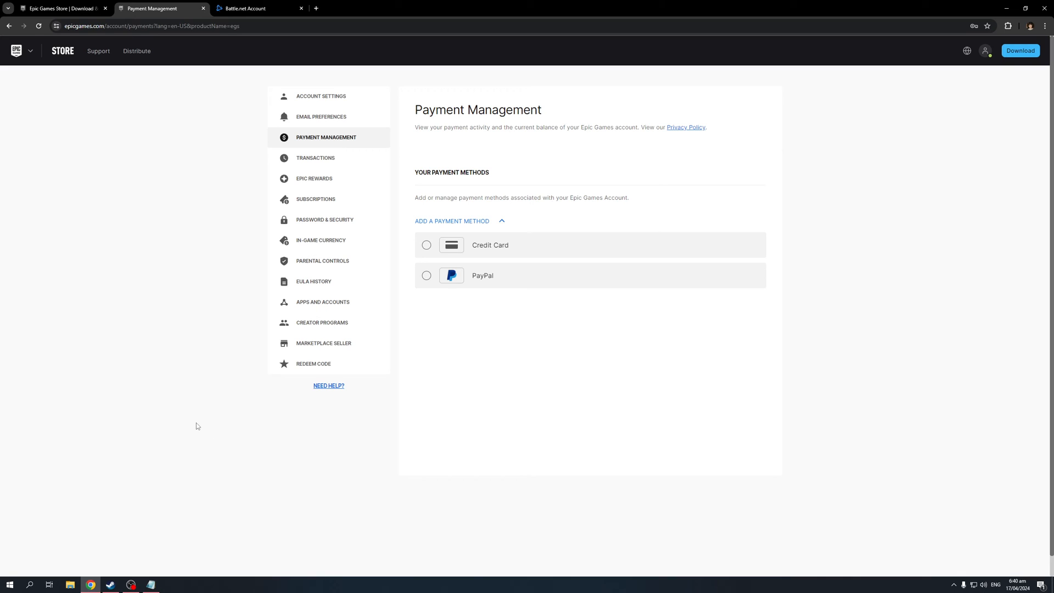
mouse_move(206, 370)
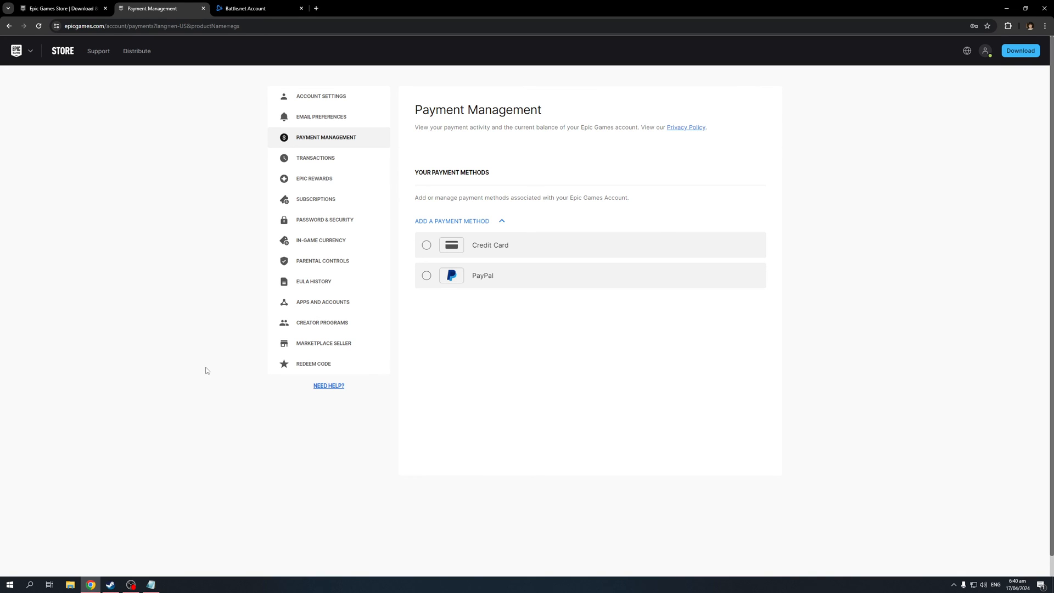